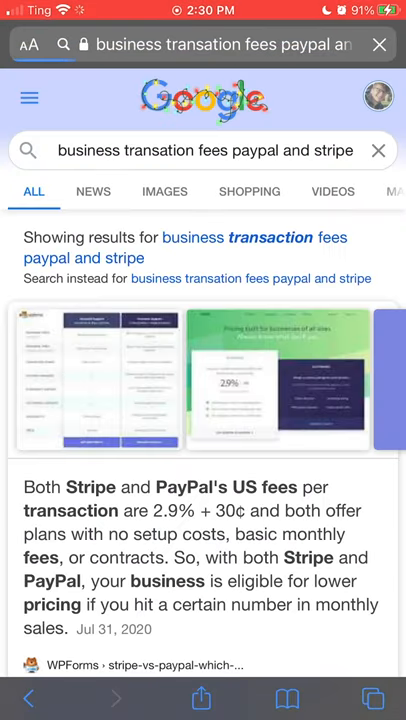
# Scroll the search results to read that PayPal and Stripe charge 2.9% + 30¢.
pyautogui.scroll(-3)
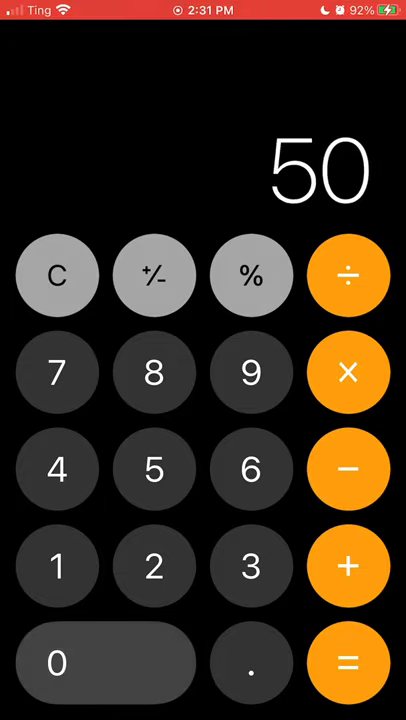
# Compute the 1.9% + 10¢ fee on a $50 sale, giving 1.05.
pyautogui.click(348, 372)
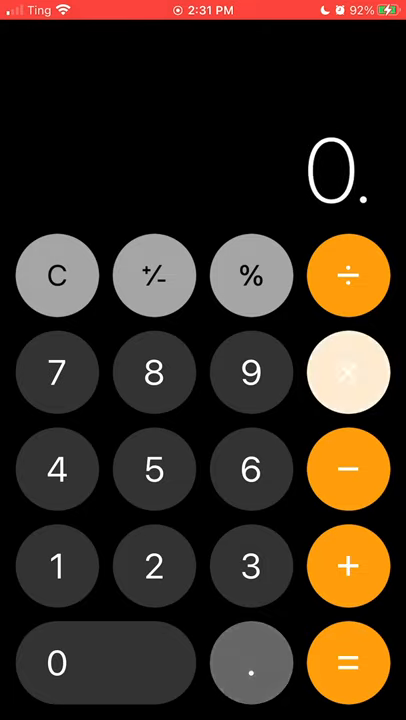
pyautogui.click(251, 372)
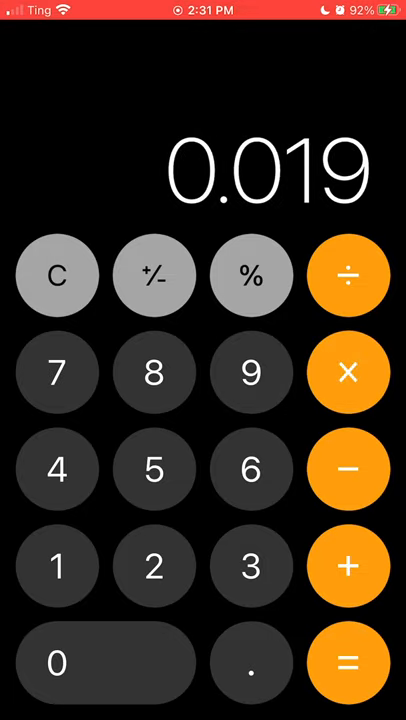
pyautogui.click(59, 563)
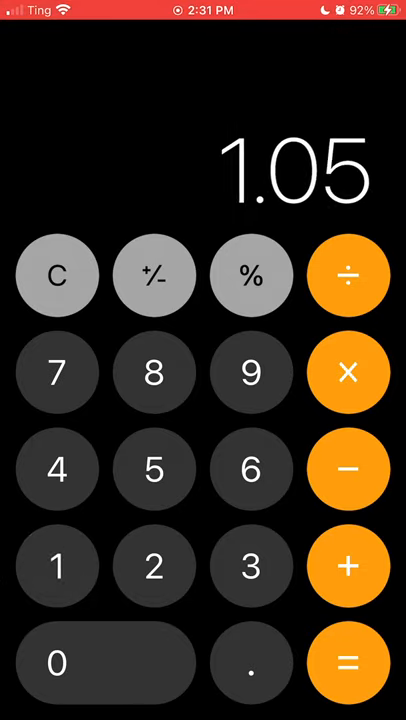
# Compute the 2.9% + 30¢ fee on $50, giving 1.75.
pyautogui.click(57, 275)
pyautogui.write('0.029')
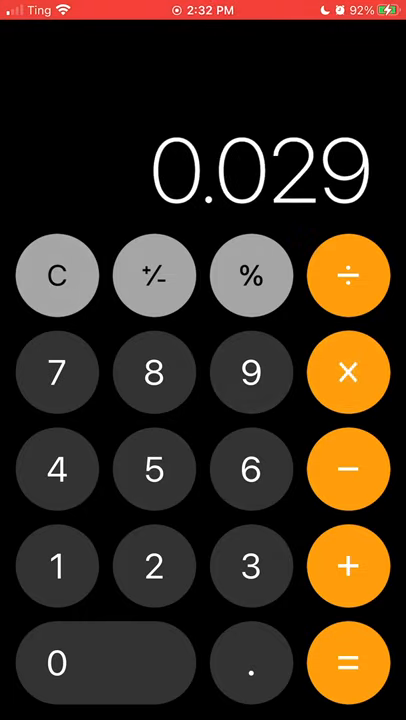
pyautogui.click(348, 681)
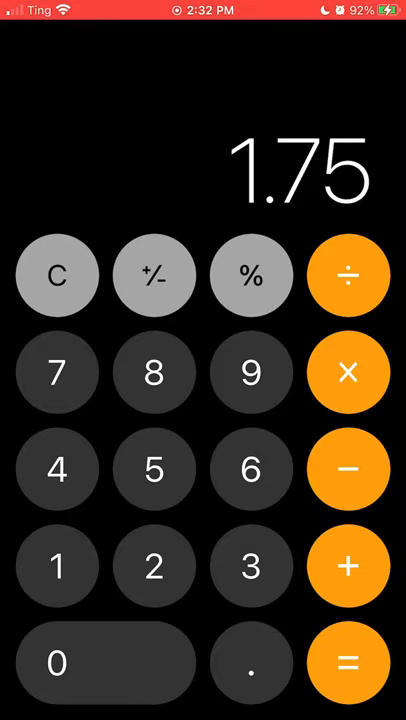
pyautogui.click(56, 275)
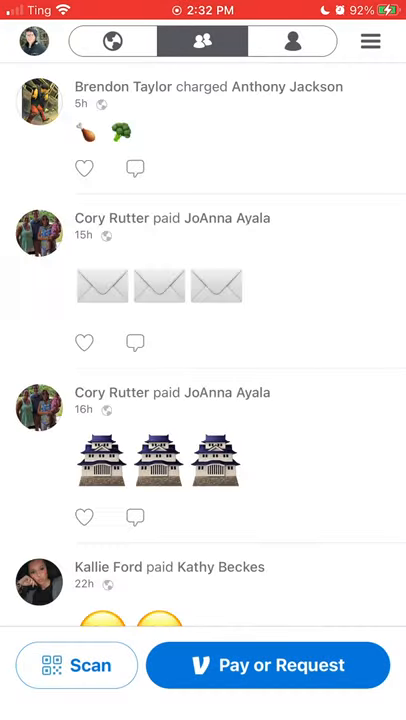
# Switch from the Venmo payments feed back to Calculator.
pyautogui.click(109, 41)
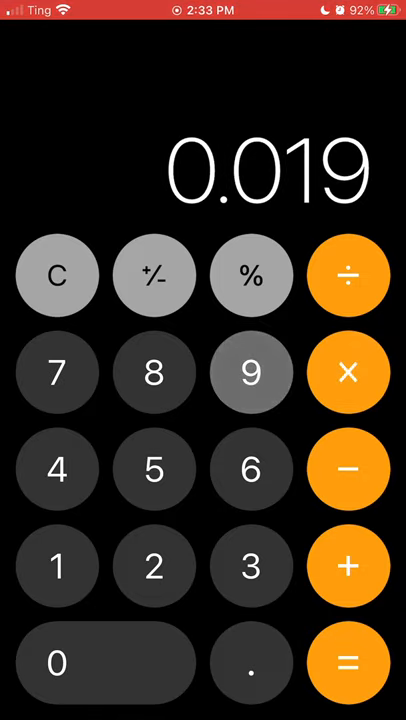
# Total the 1.9% + 10¢ fee on a $500 sale, giving 9.6.
pyautogui.click(350, 664)
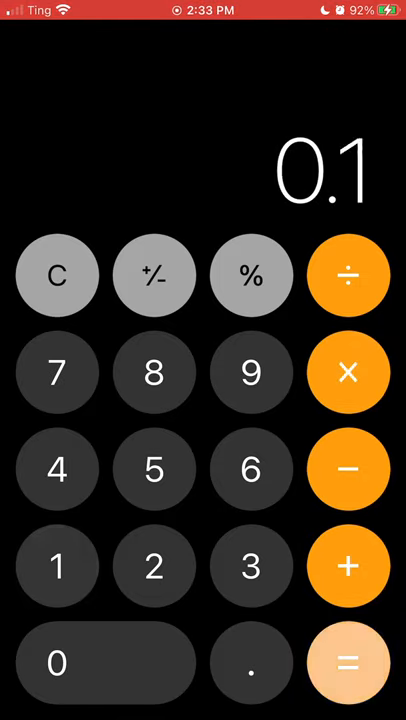
pyautogui.click(352, 670)
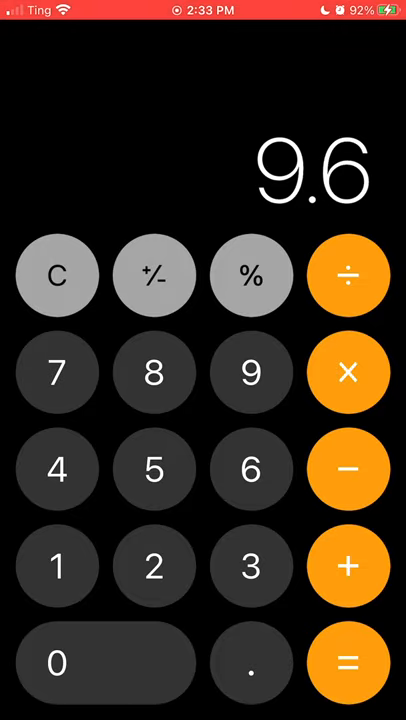
pyautogui.click(57, 276)
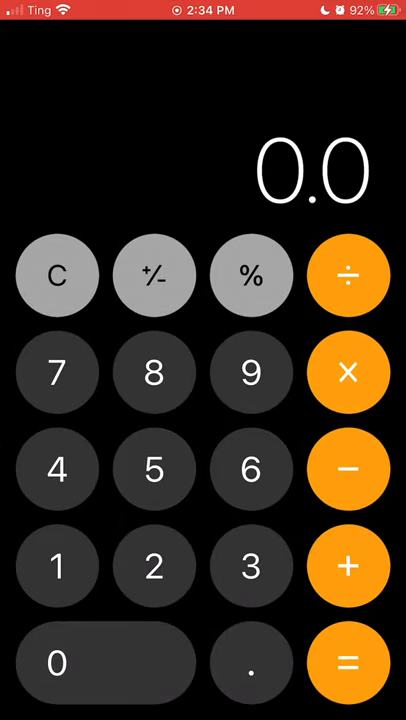
# Compute the 2.9% + 30¢ fee on $500 (14.8), then clear the display.
pyautogui.click(348, 565)
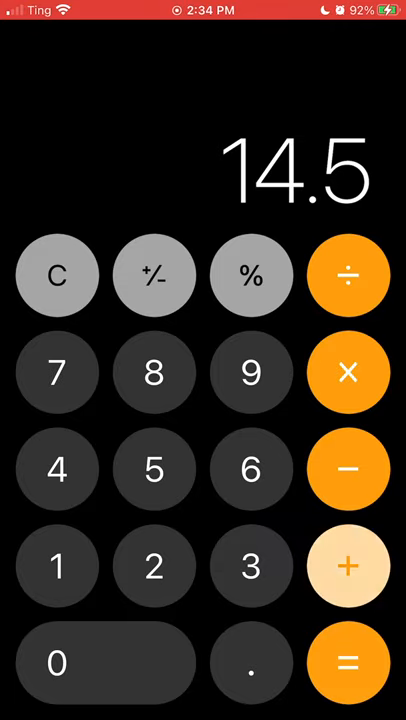
pyautogui.click(347, 562)
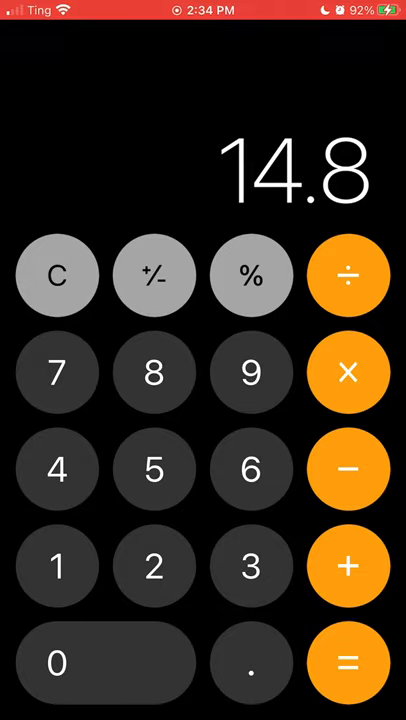
pyautogui.click(57, 275)
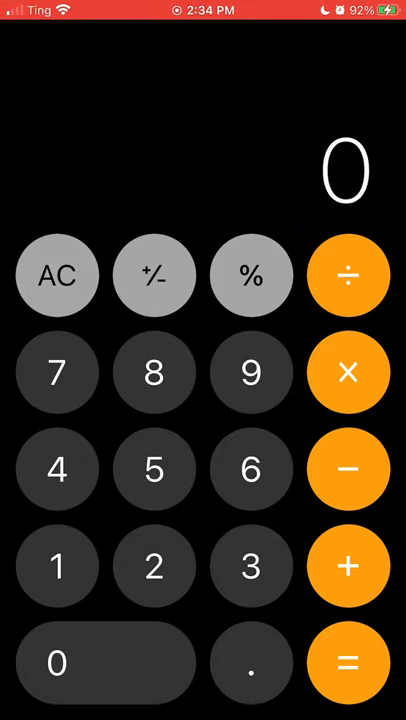
pyautogui.click(251, 471)
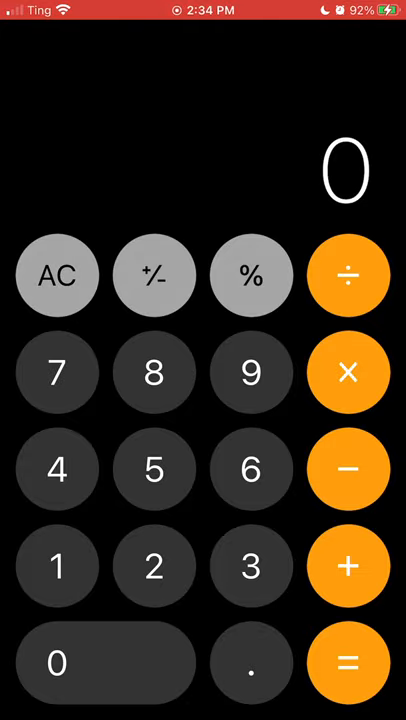
# Leave the calculator and return to the Venmo business profile page.
pyautogui.press('home')
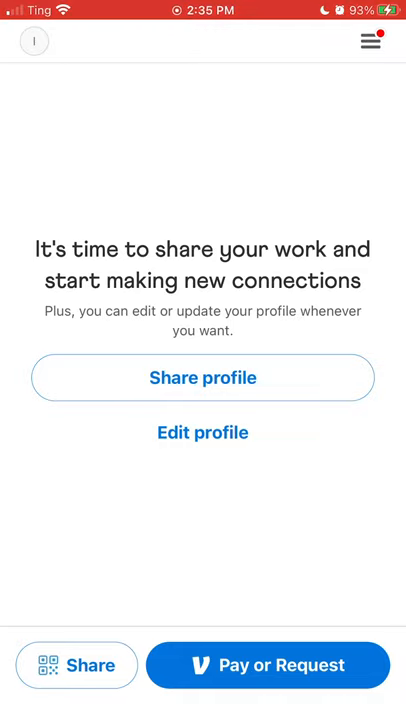
# Search Venmo for 'Omaha' businesses and scroll through the results.
pyautogui.click(368, 43)
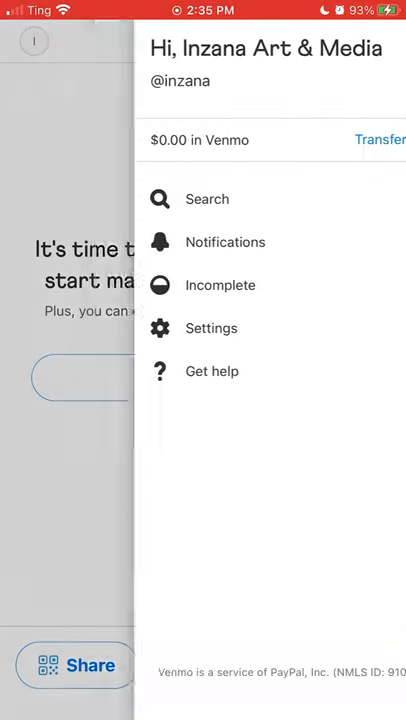
pyautogui.click(207, 198)
pyautogui.write('Omaha')
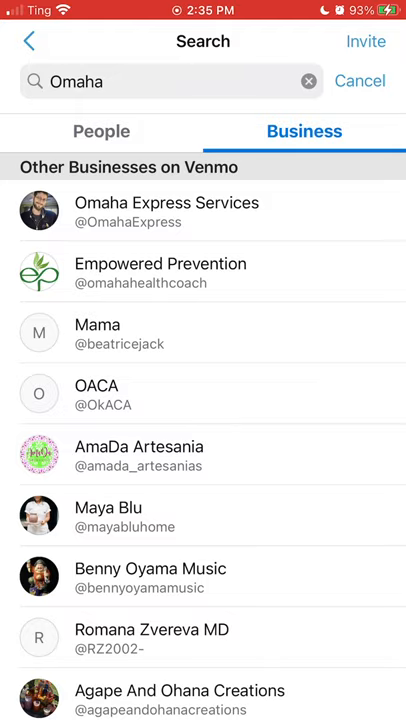
pyautogui.scroll(-3)
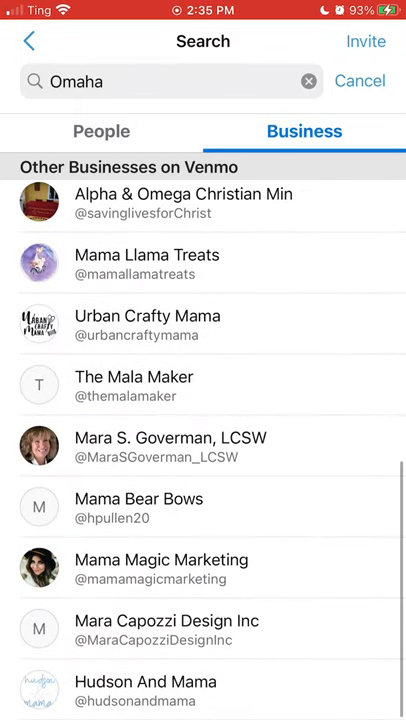